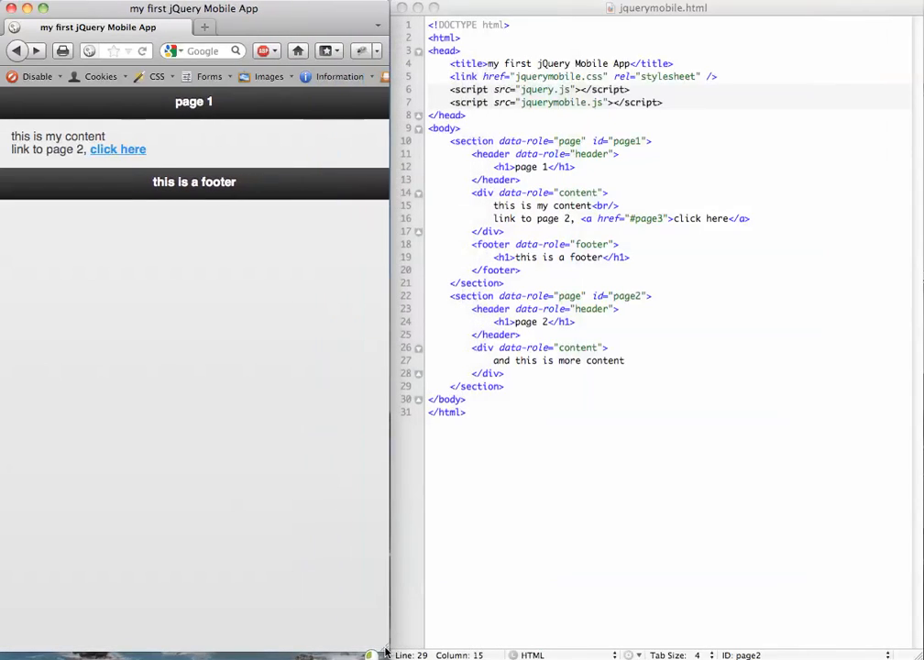
mouse_move(485, 591)
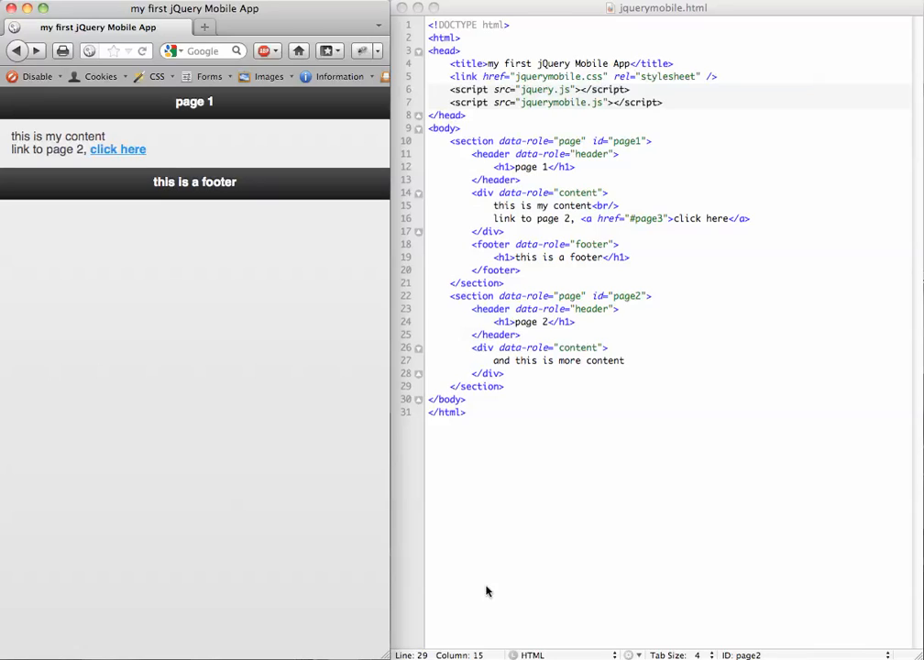
mouse_move(621, 444)
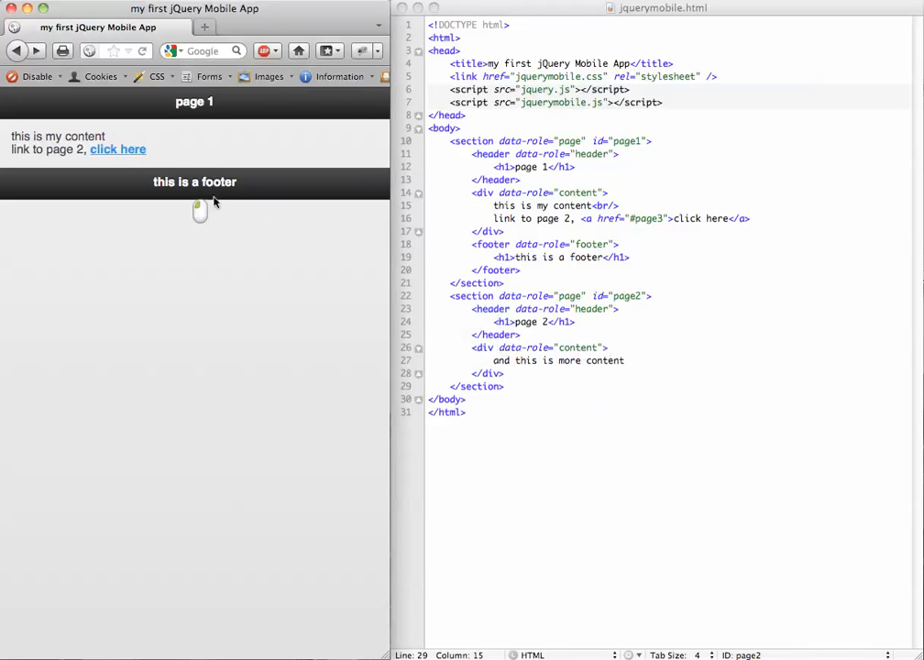
mouse_move(117, 150)
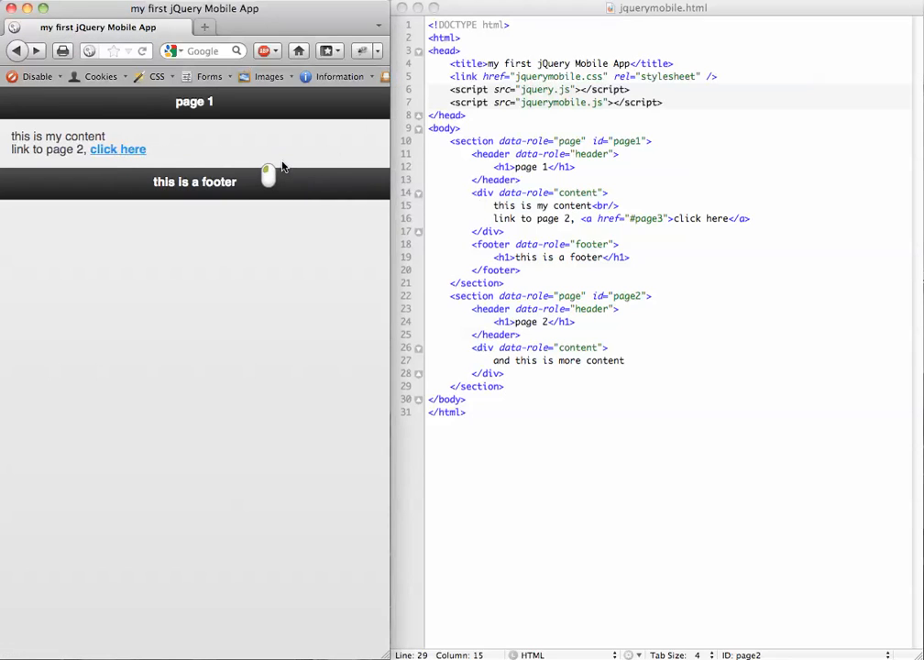
mouse_move(591, 200)
type("2")
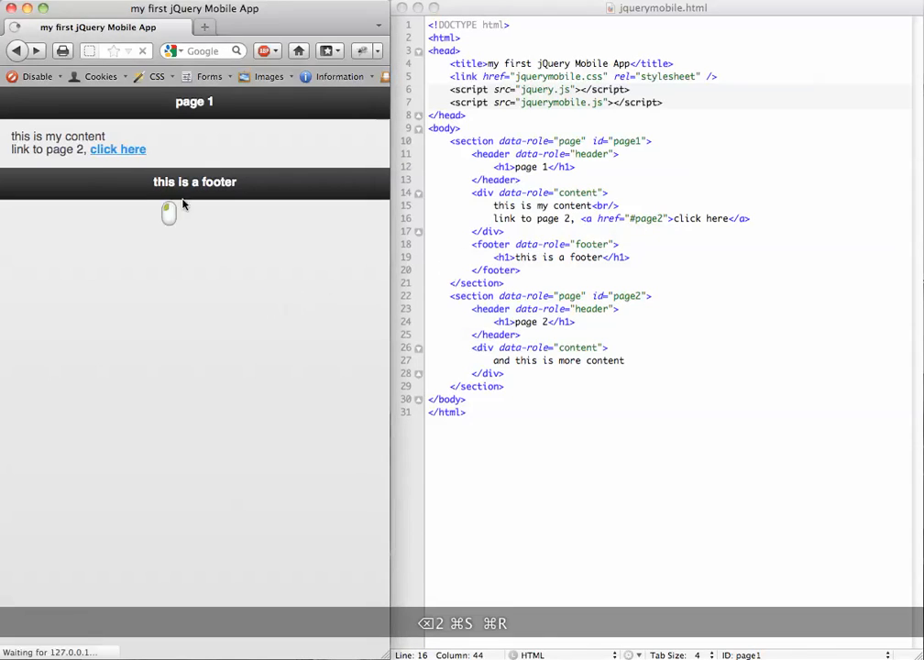
left_click(117, 149)
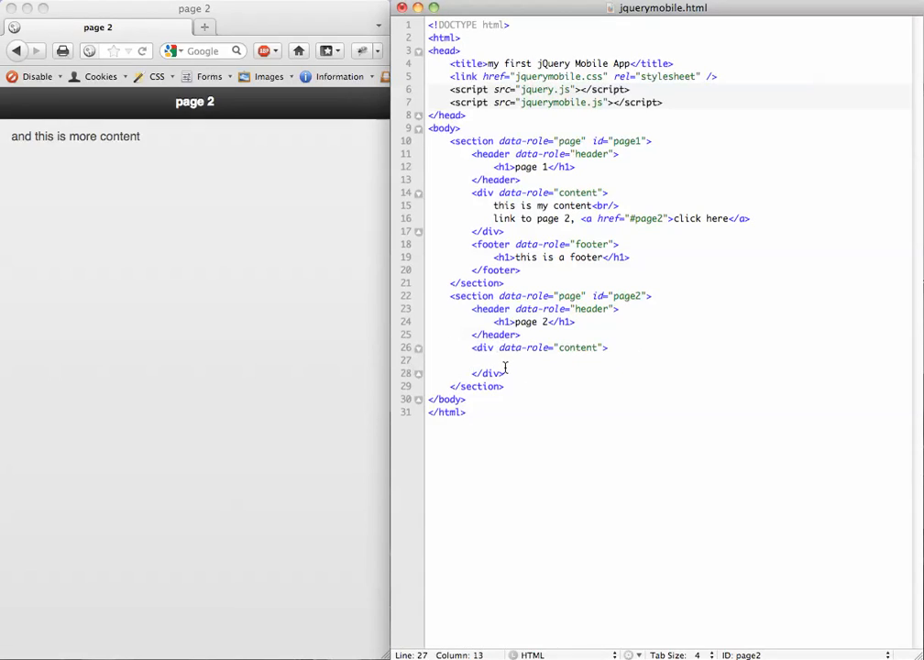
Step: Type a <ul> of twelve 'list item N' entries, each linking to #page1
type("<ul>")
type("<li>list items")
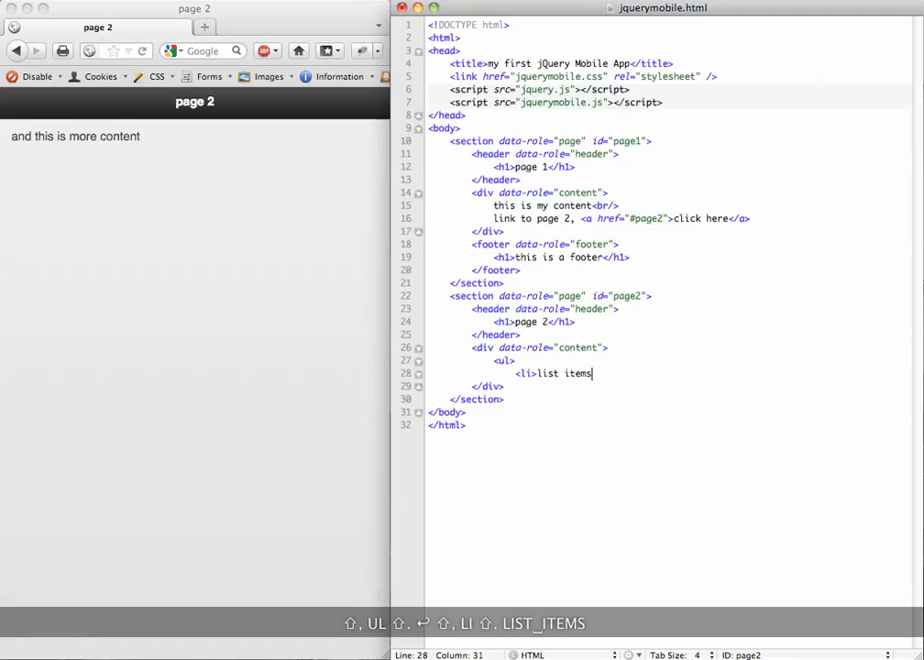
type("a href=\"#page1")
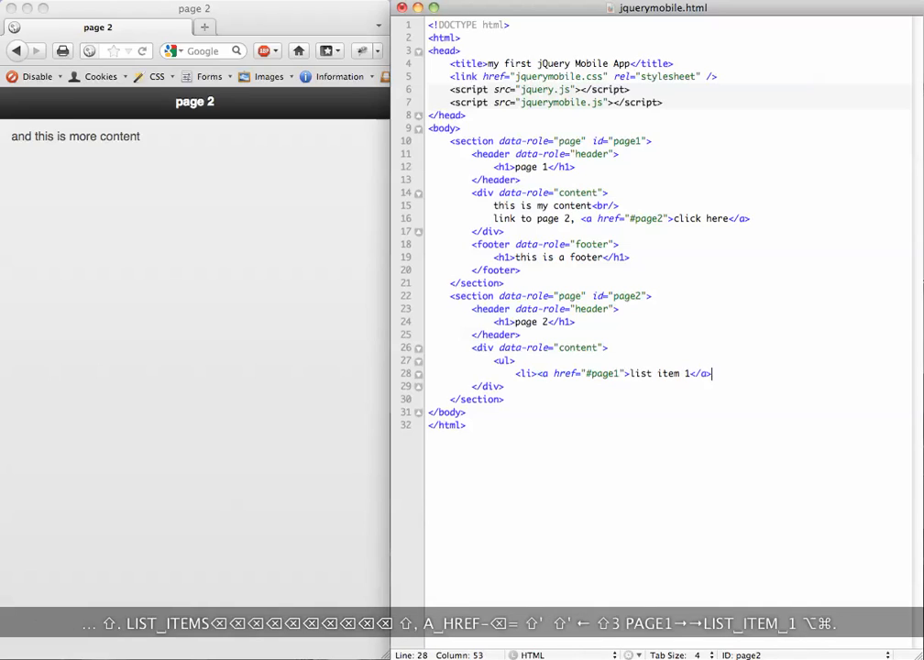
type("</li>")
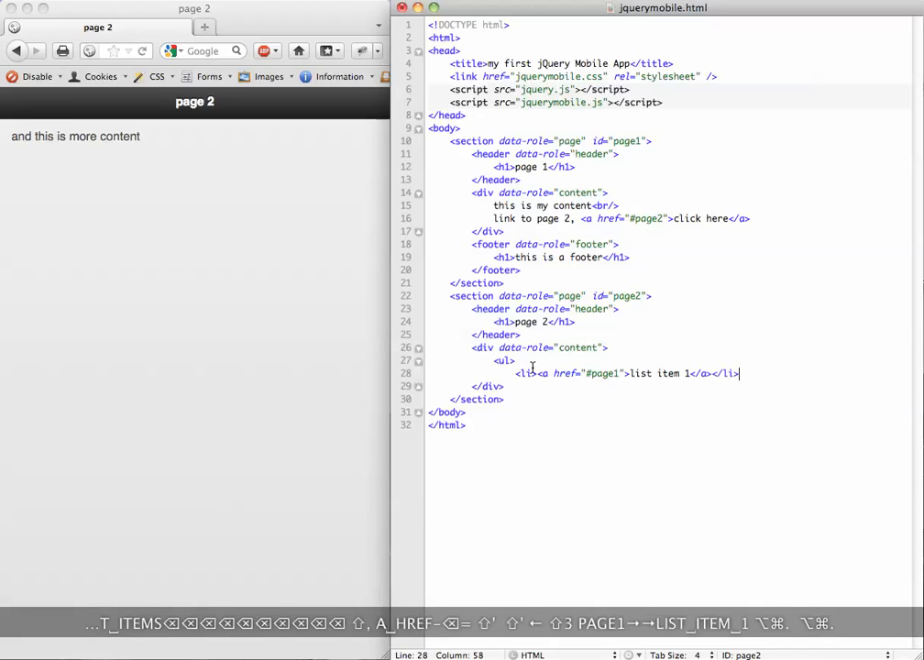
key("Return")
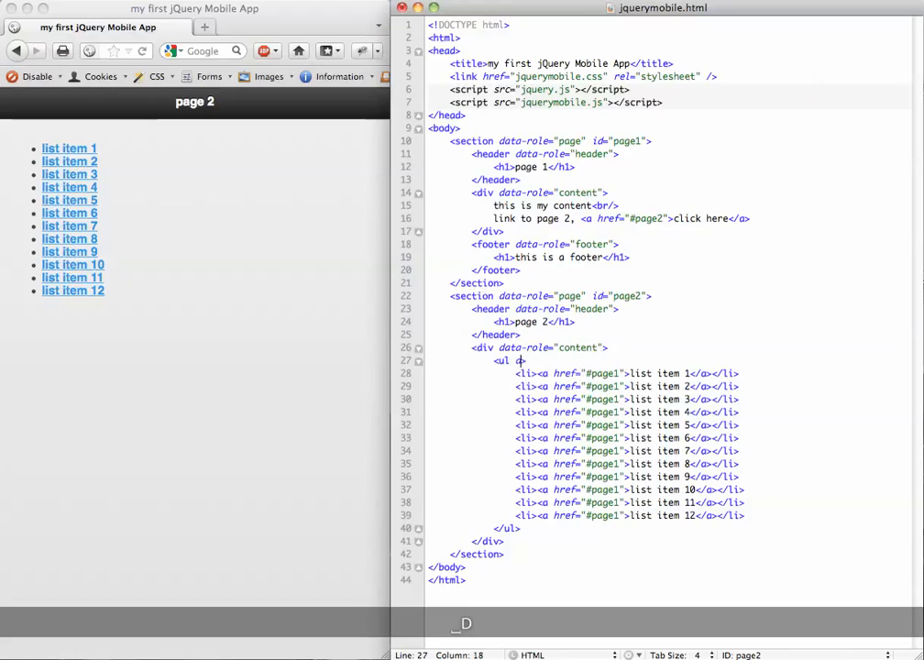
Step: Add data-role="listview" to page 2's <ul> tag
type("data-ro")
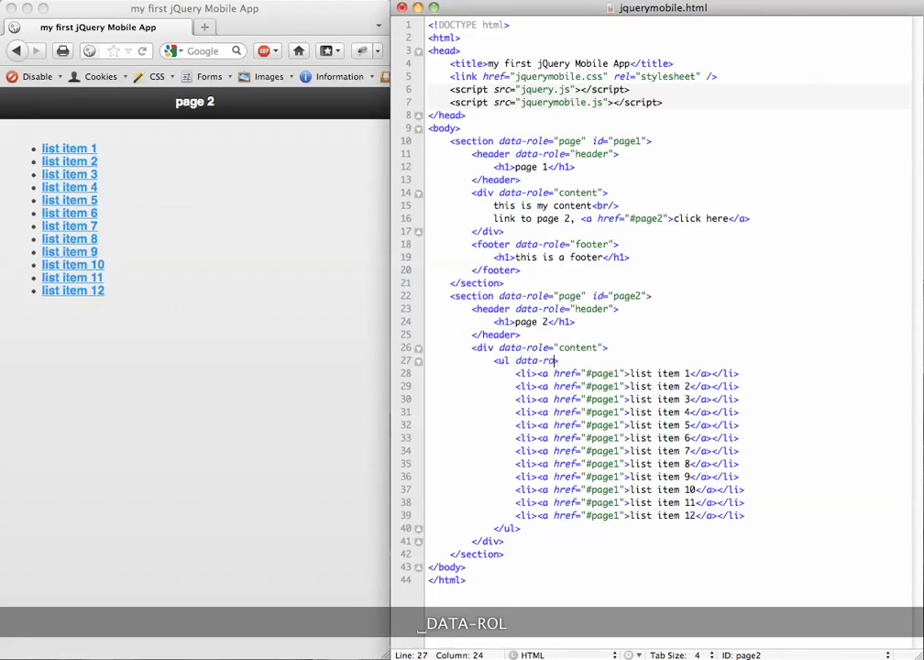
type("=\"listview\">")
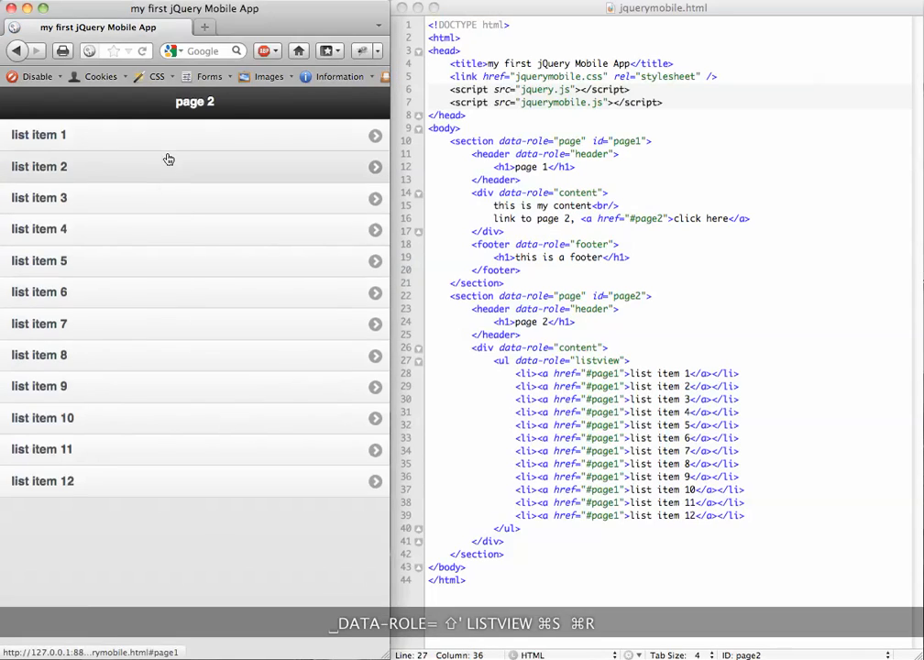
mouse_move(143, 276)
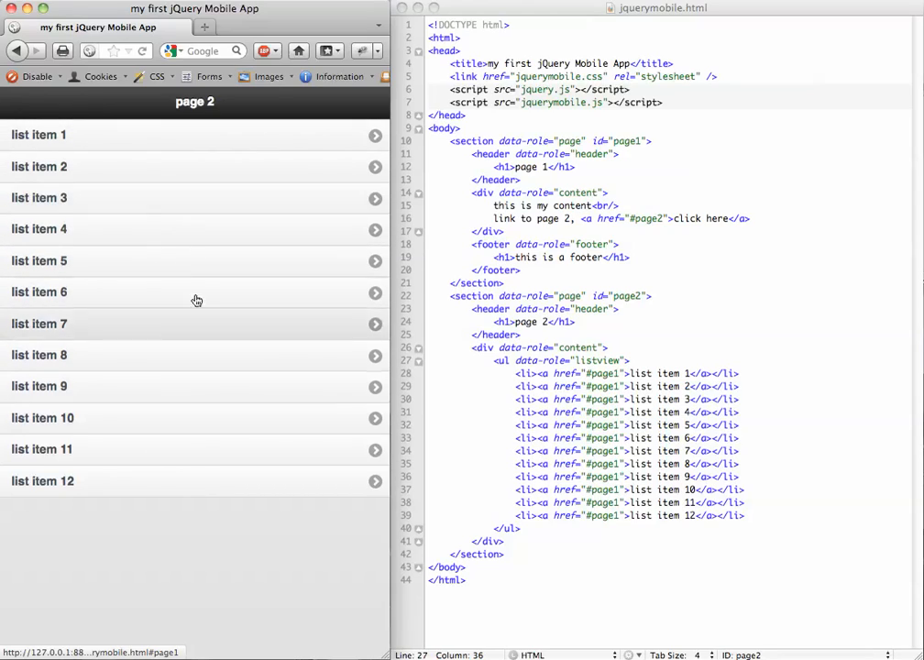
mouse_move(5, 351)
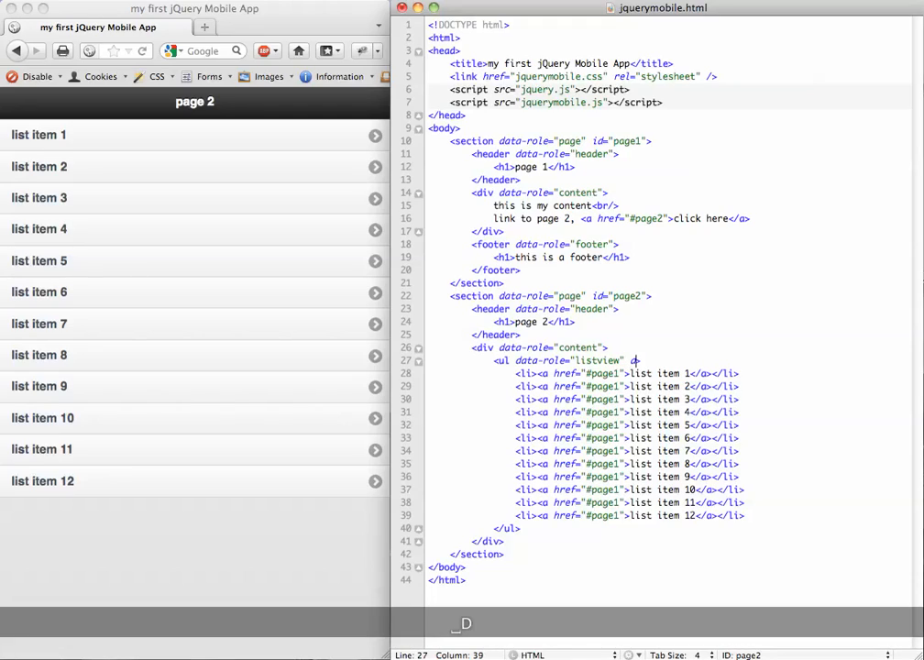
Step: Add data-inset="true" to the <ul> and view the inset list on page 2 in Firefox
type("data-inset=\"true\">")
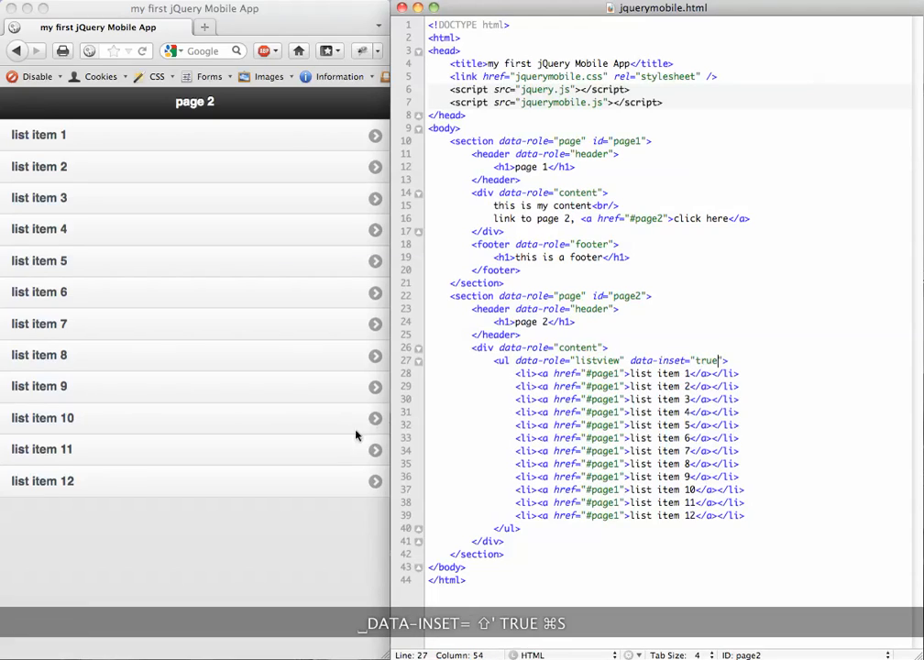
left_click(142, 50)
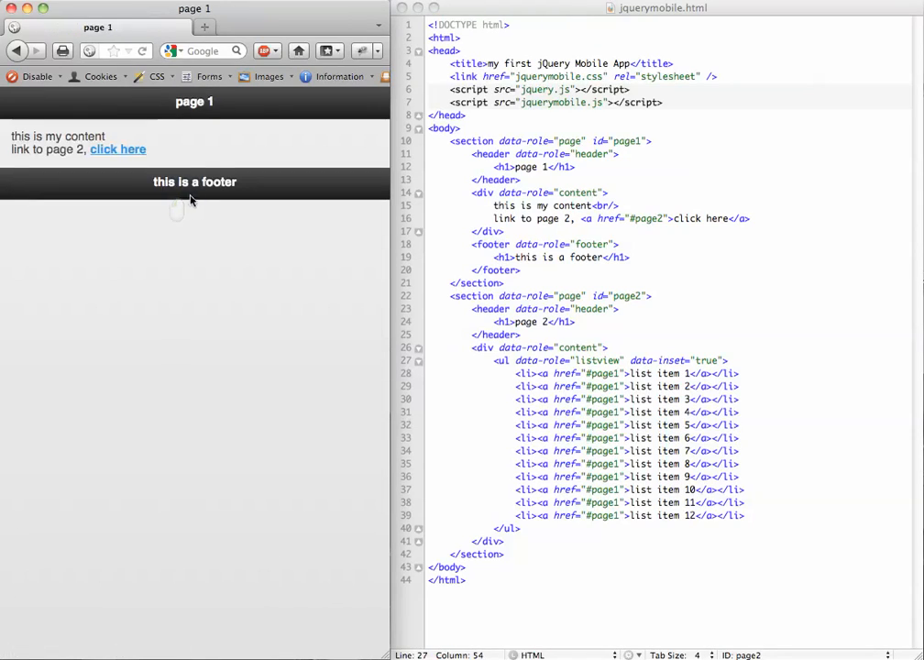
left_click(117, 150)
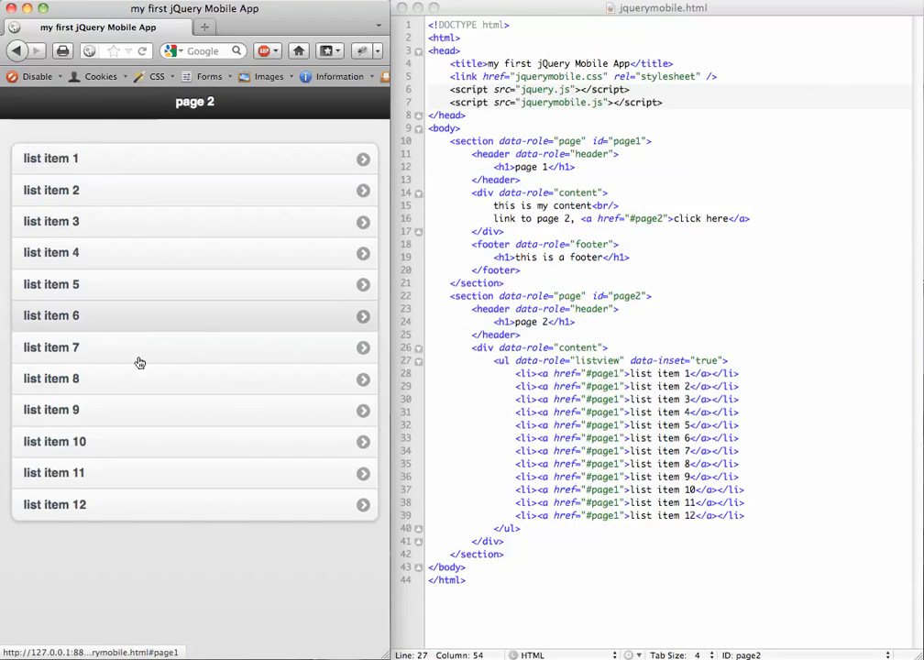
mouse_move(177, 473)
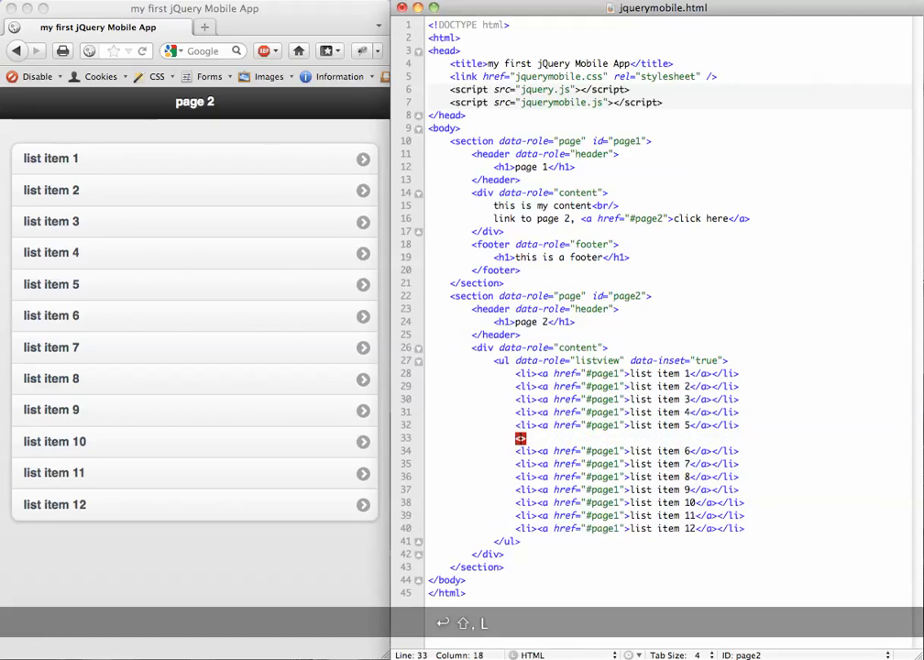
Step: Insert an 'All numbers above 5' list-divider item after item 5 and preview it
type("<li>")
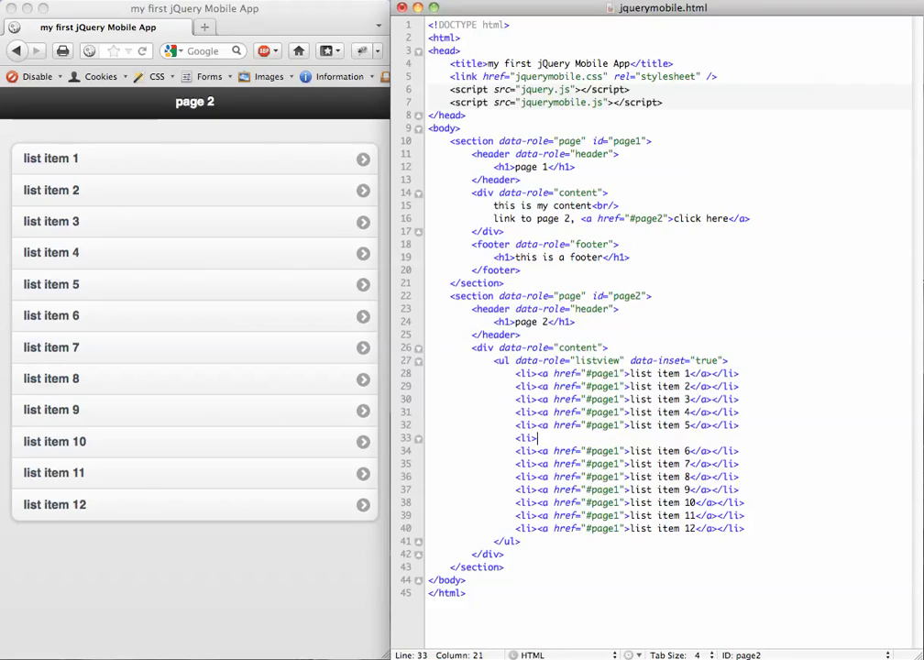
type("Every")
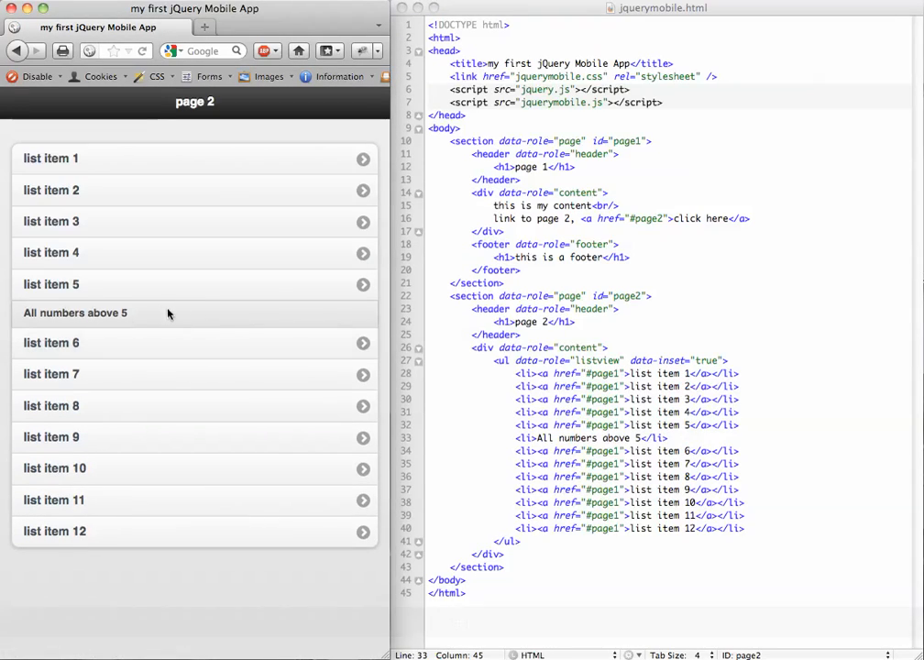
left_click(532, 437)
type(" data-role=\"list-divider\"")
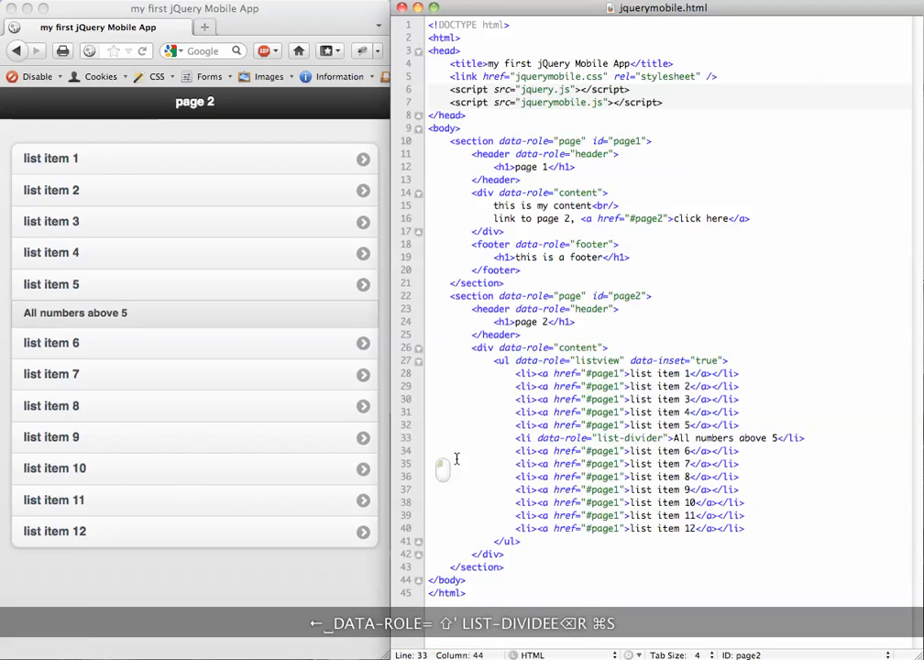
left_click(75, 311)
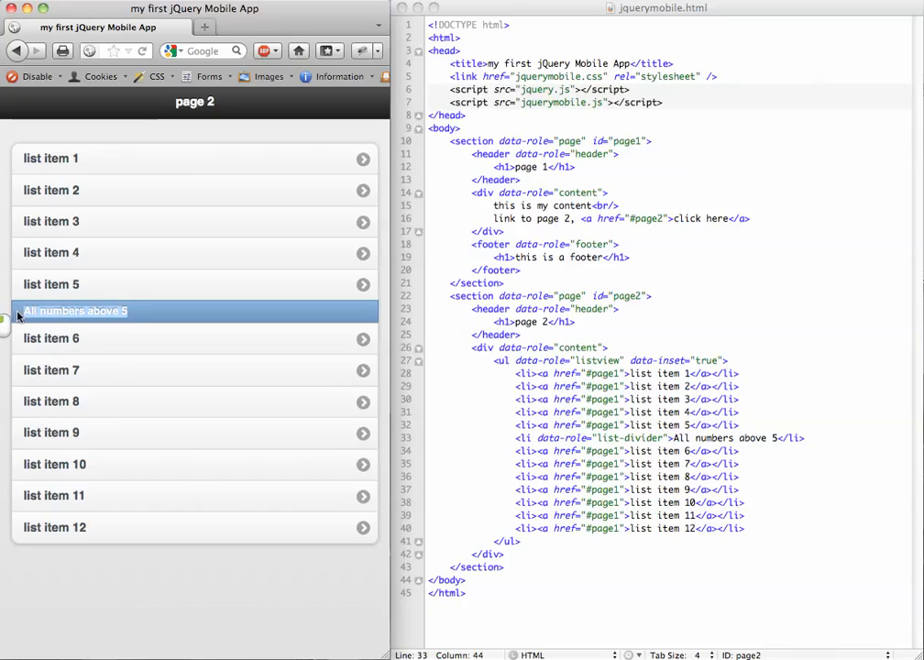
mouse_move(140, 317)
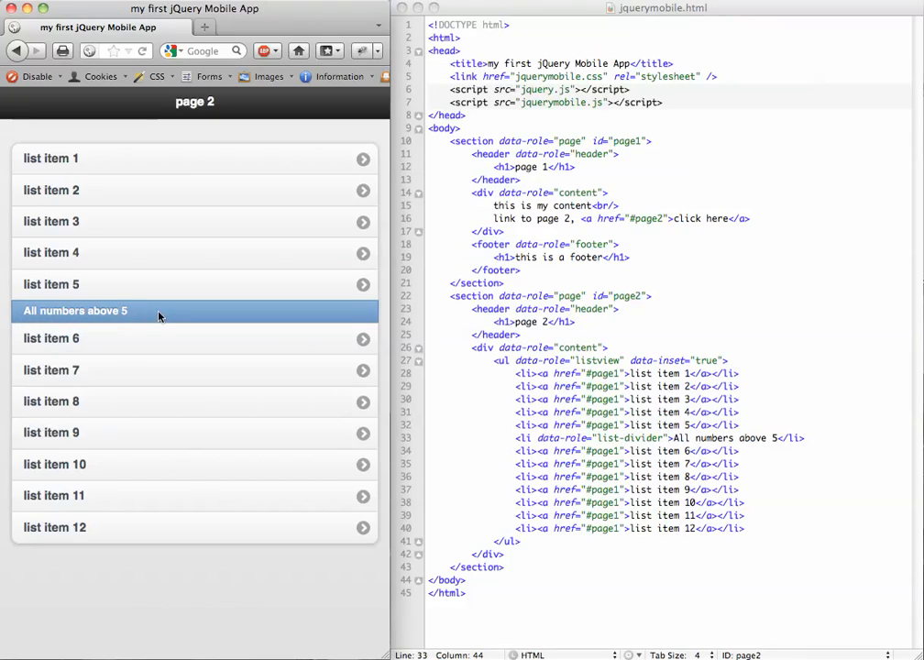
mouse_move(136, 316)
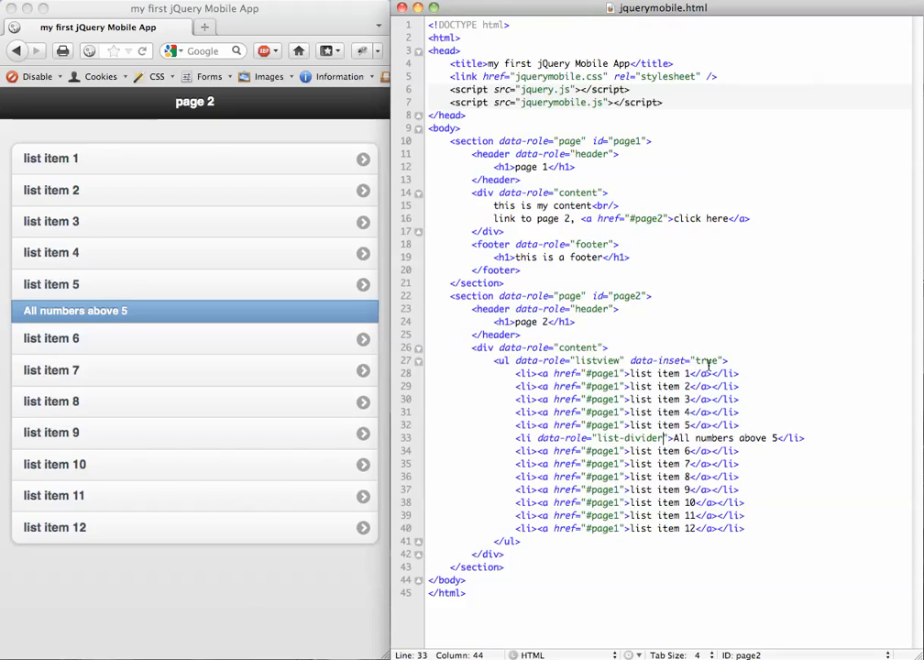
Step: Add data-filter="true" after the inset attribute on the <ul> tag
left_click(724, 360)
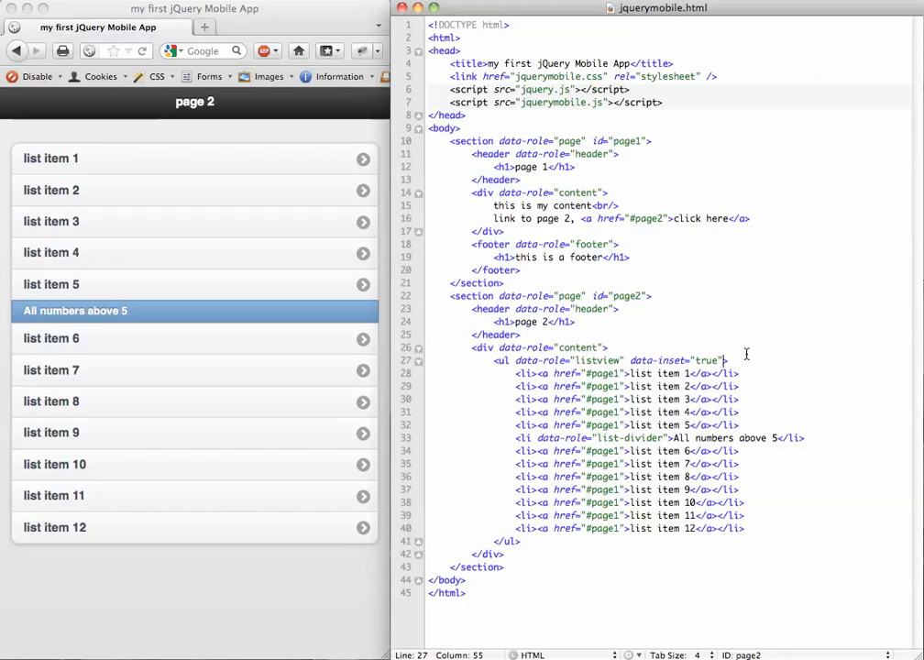
type("data-filter=\"")
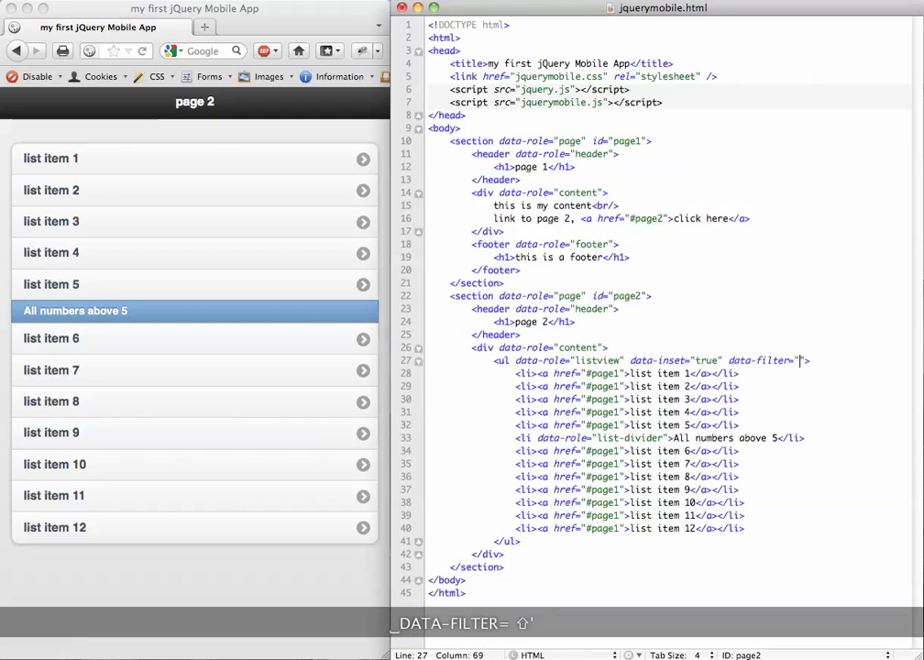
type("true")
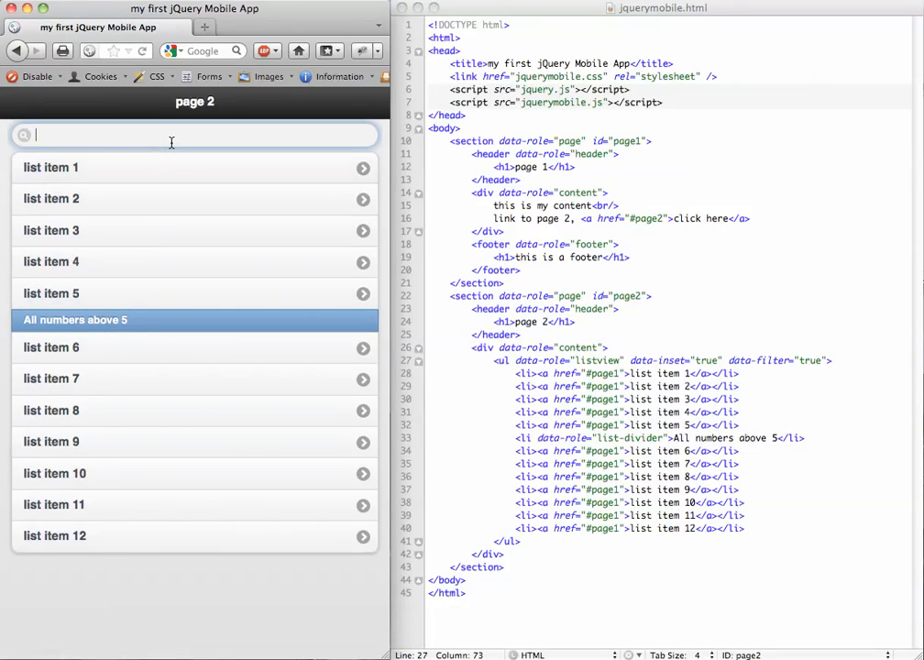
type("list")
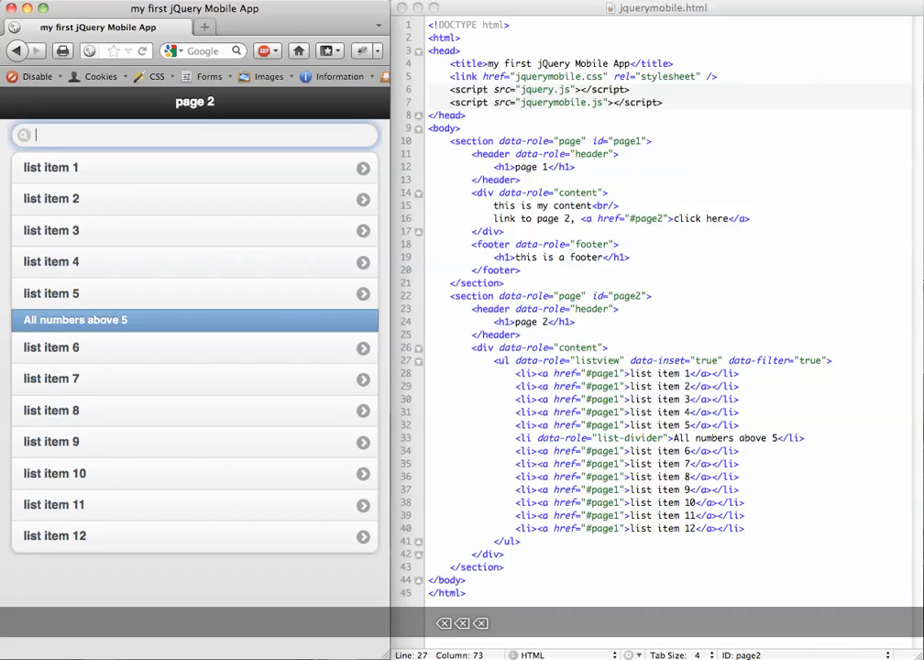
type("1")
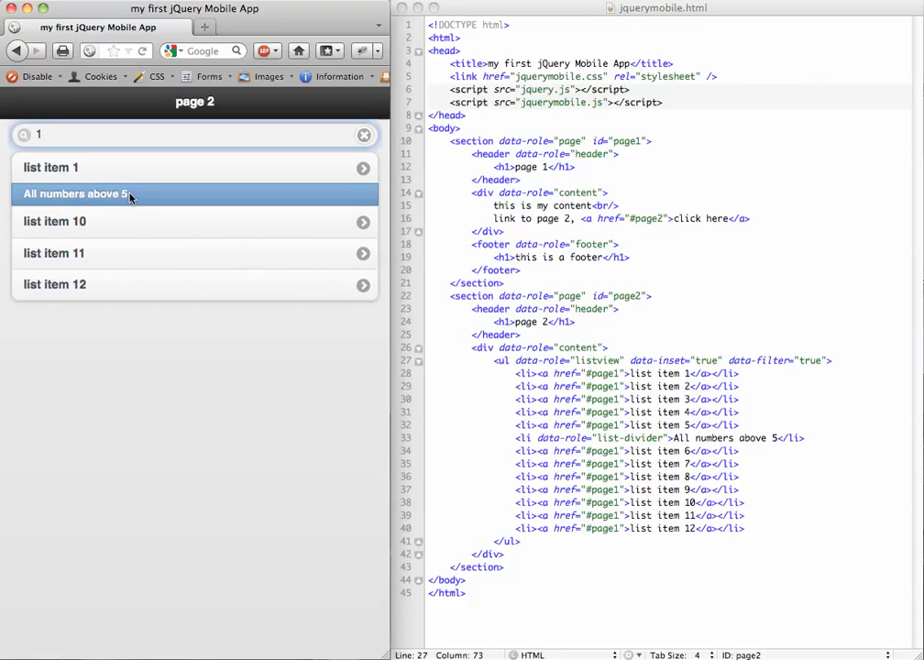
mouse_move(124, 196)
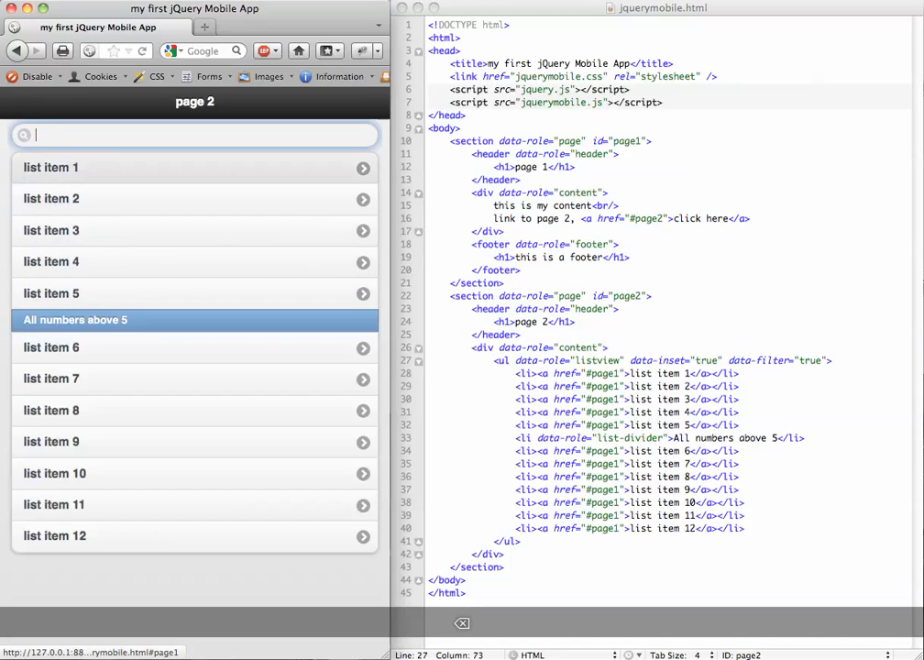
type("4")
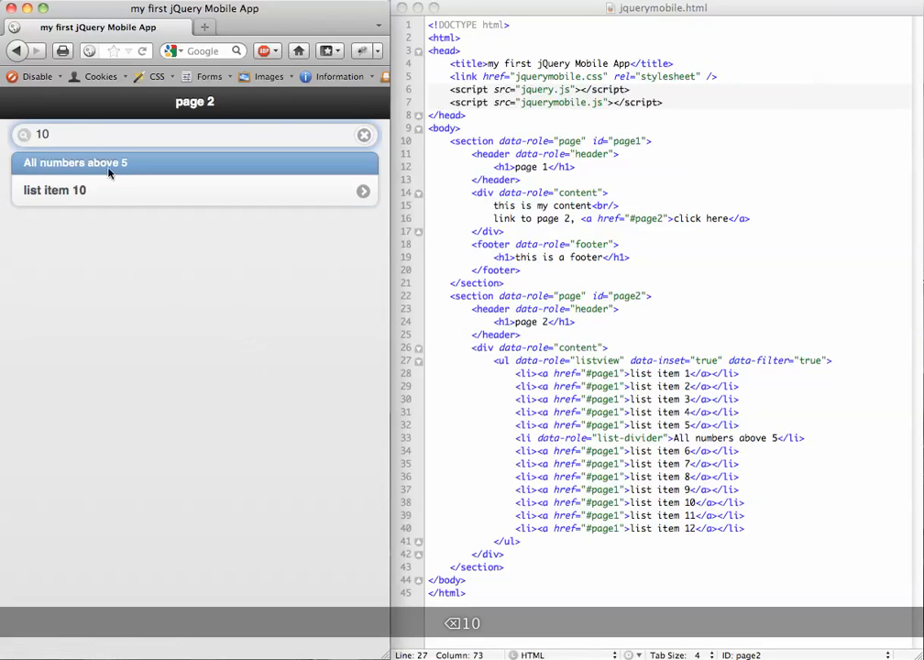
left_click(363, 135)
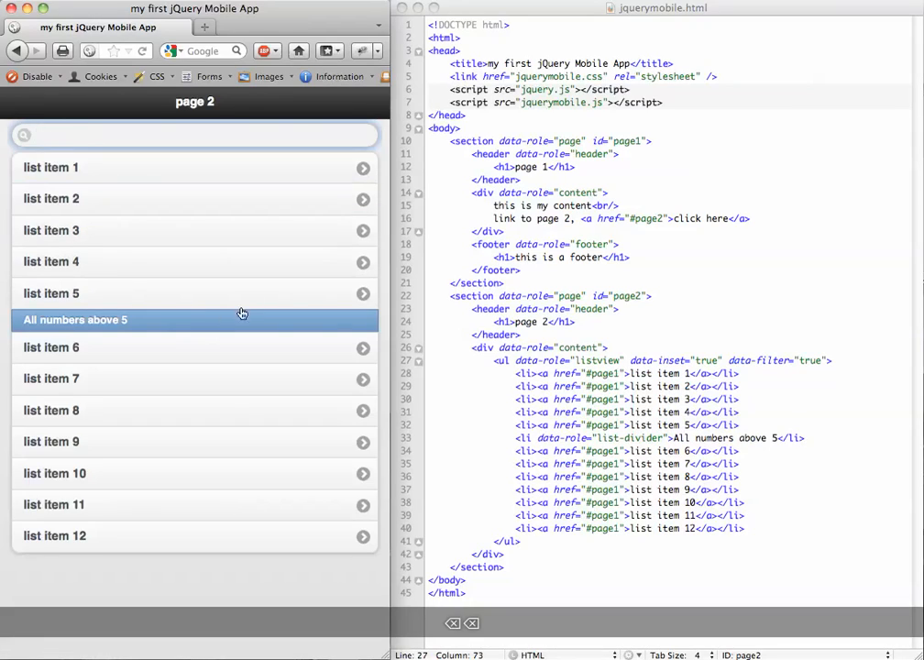